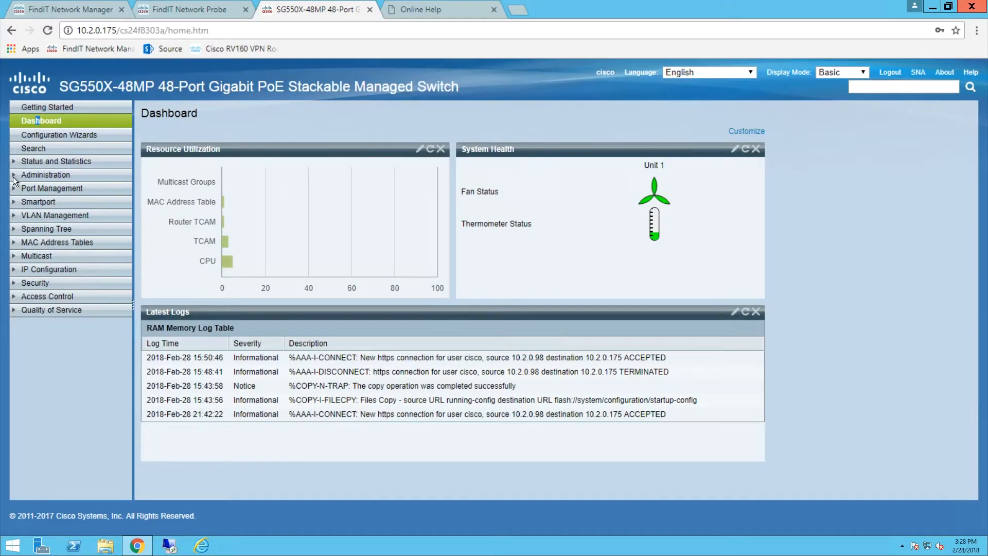
# Expand the Administration menu to show Time Settings with System Time and SNTP Unicast.
pyautogui.click(45, 174)
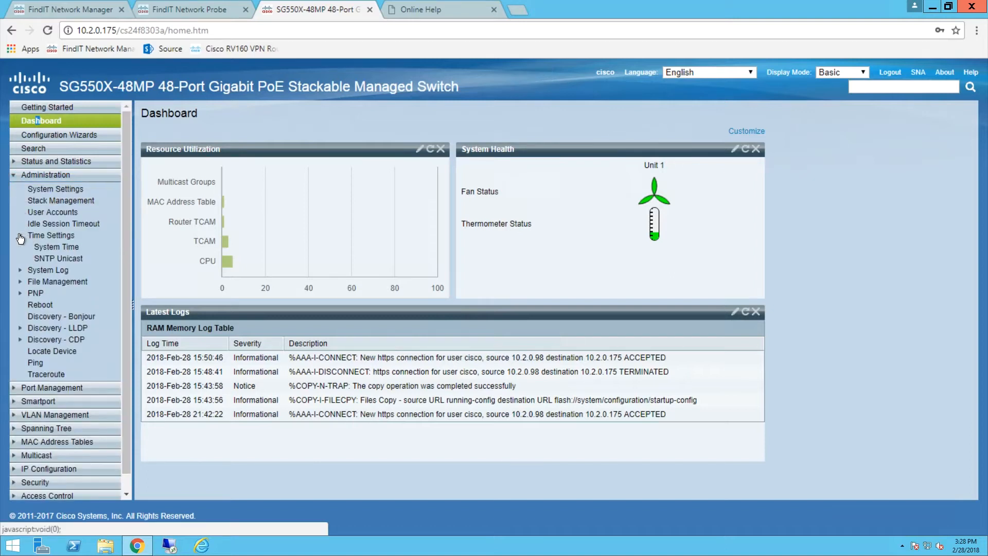
pyautogui.moveTo(21, 238)
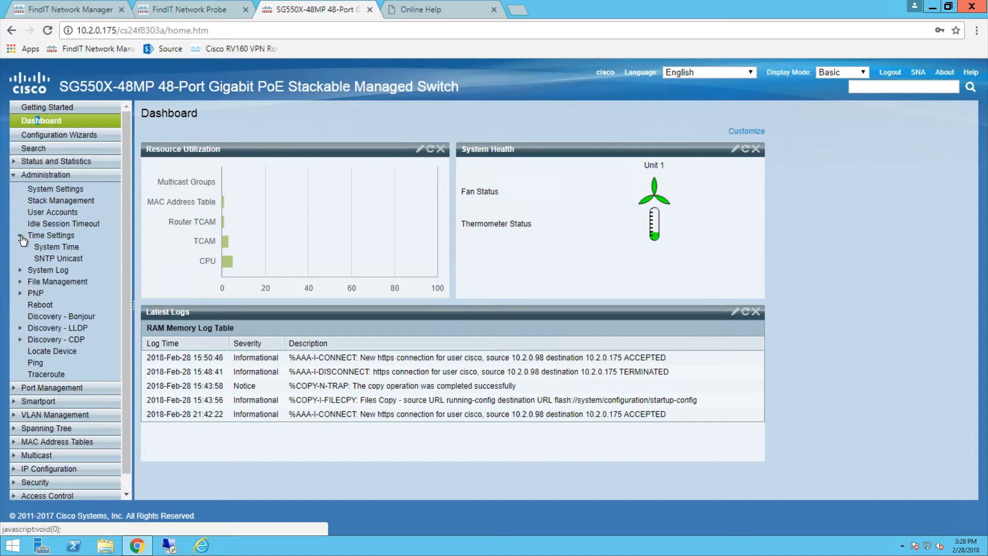
pyautogui.moveTo(59, 258)
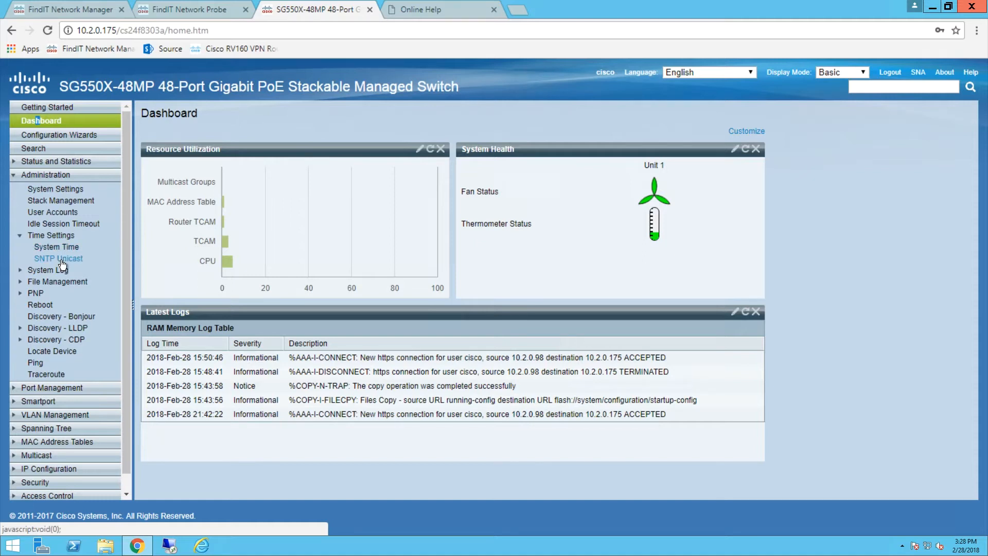
# Check the three default servers on the SNTP Unicast page, then go to System Time.
pyautogui.click(57, 258)
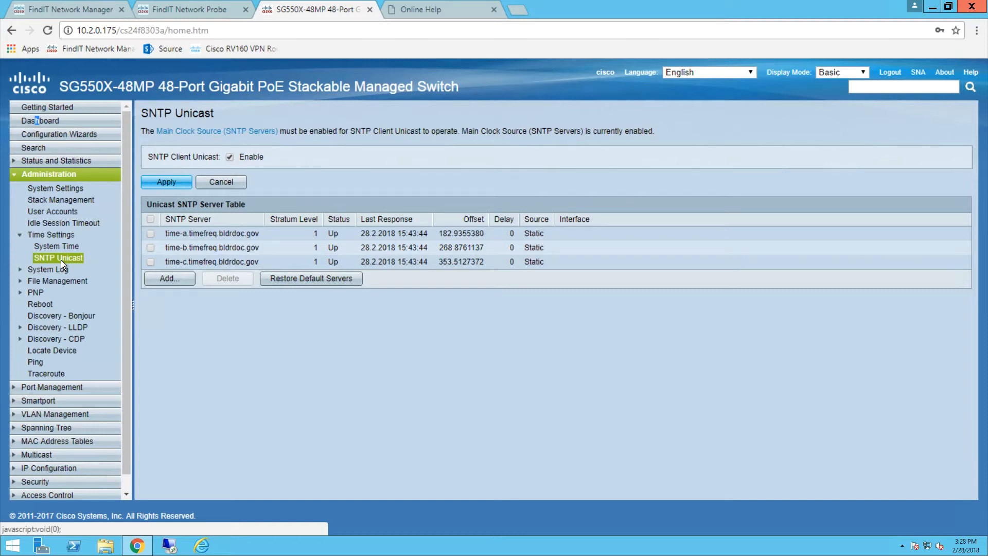
pyautogui.click(56, 246)
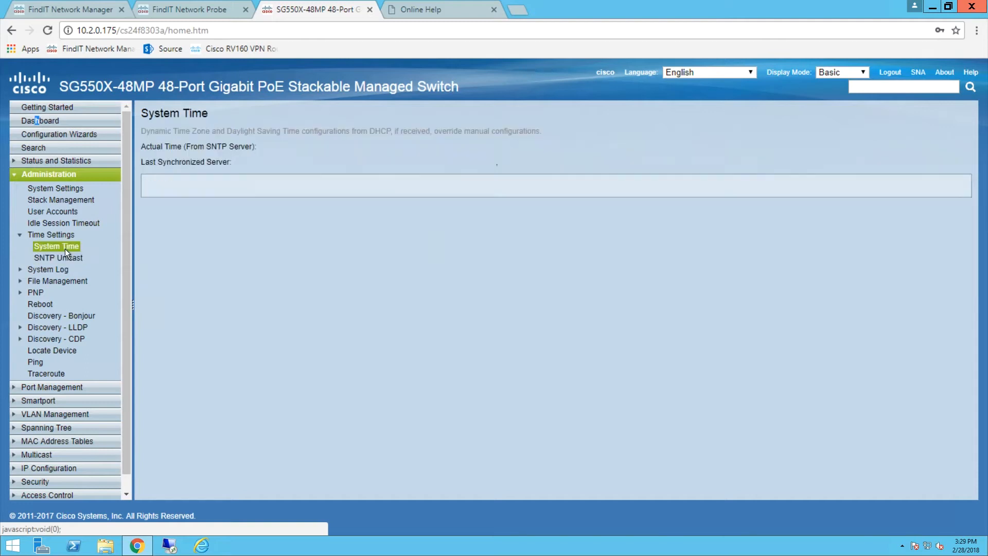
# Enable SNTP Servers as the Main Clock Source on System Time and apply.
pyautogui.click(56, 246)
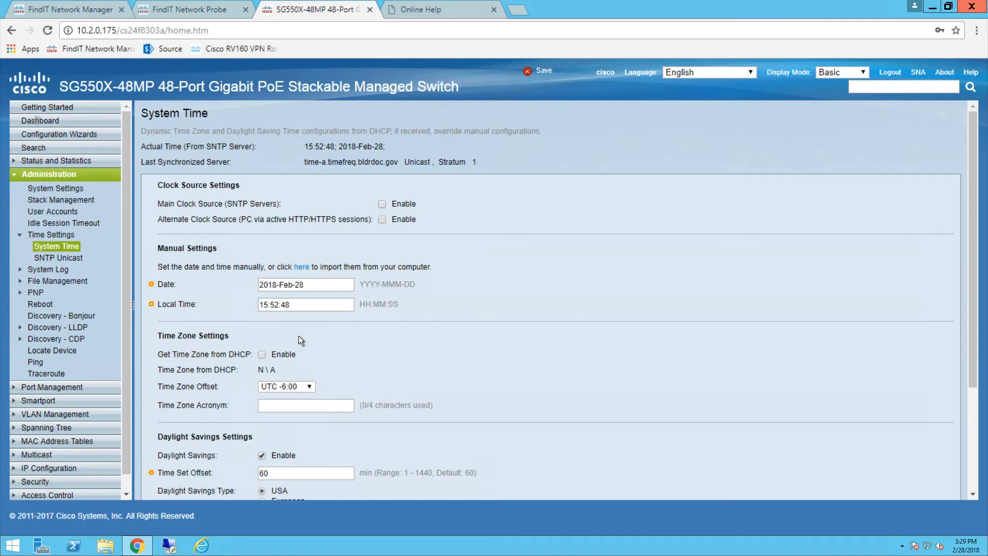
pyautogui.moveTo(379, 212)
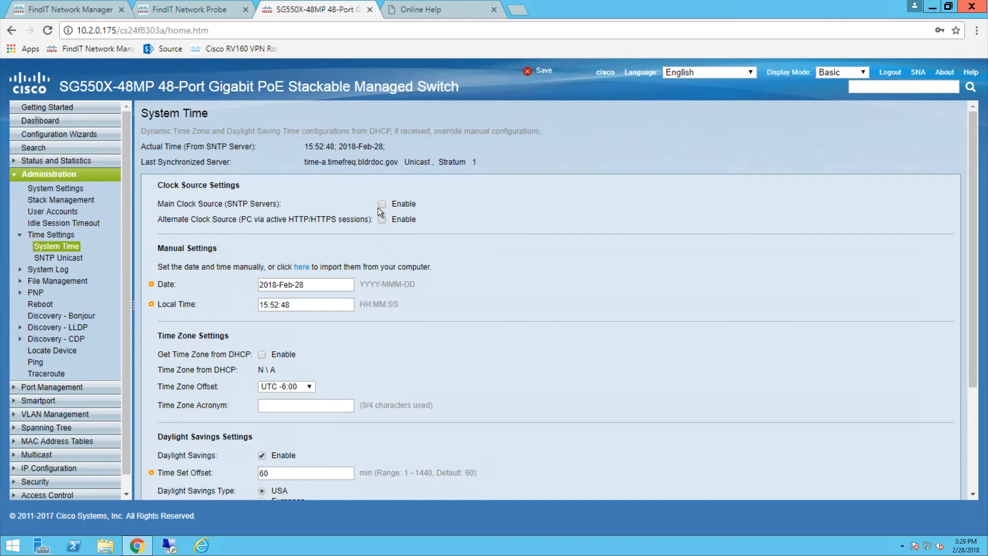
pyautogui.moveTo(389, 214)
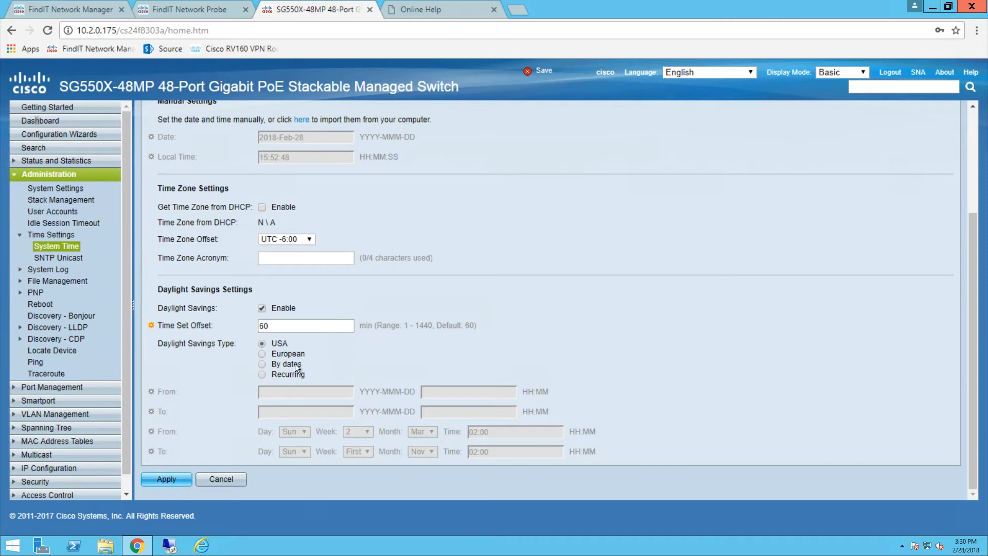
pyautogui.scroll(3)
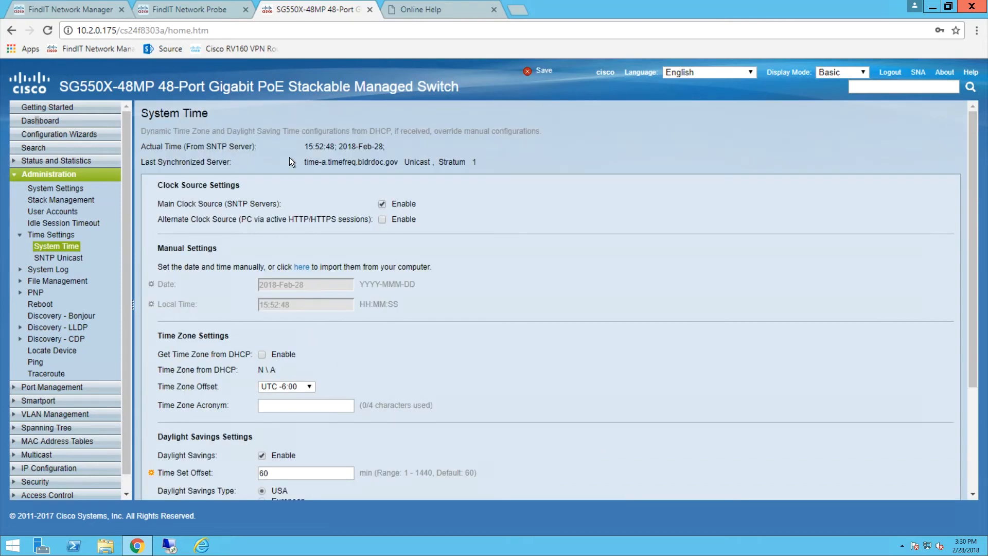
pyautogui.moveTo(448, 156)
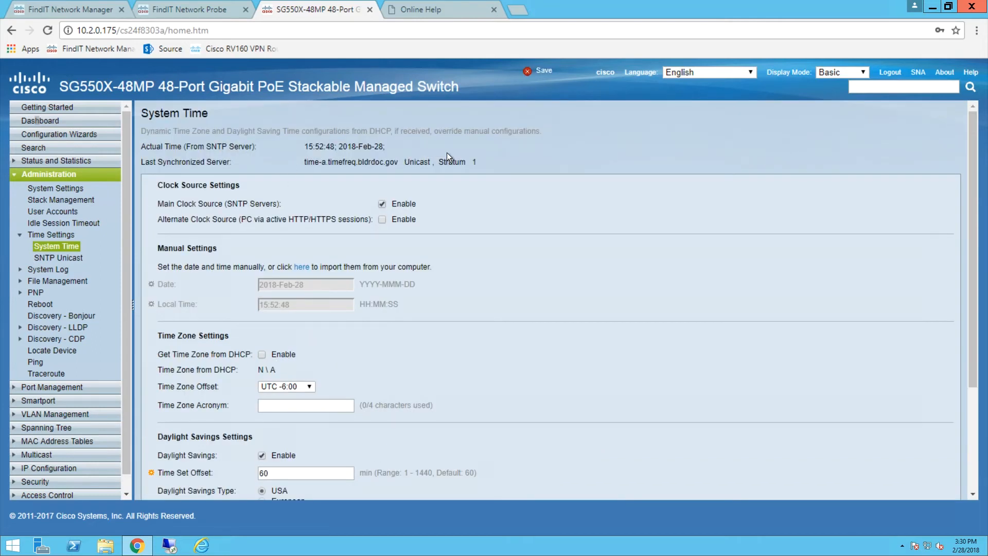